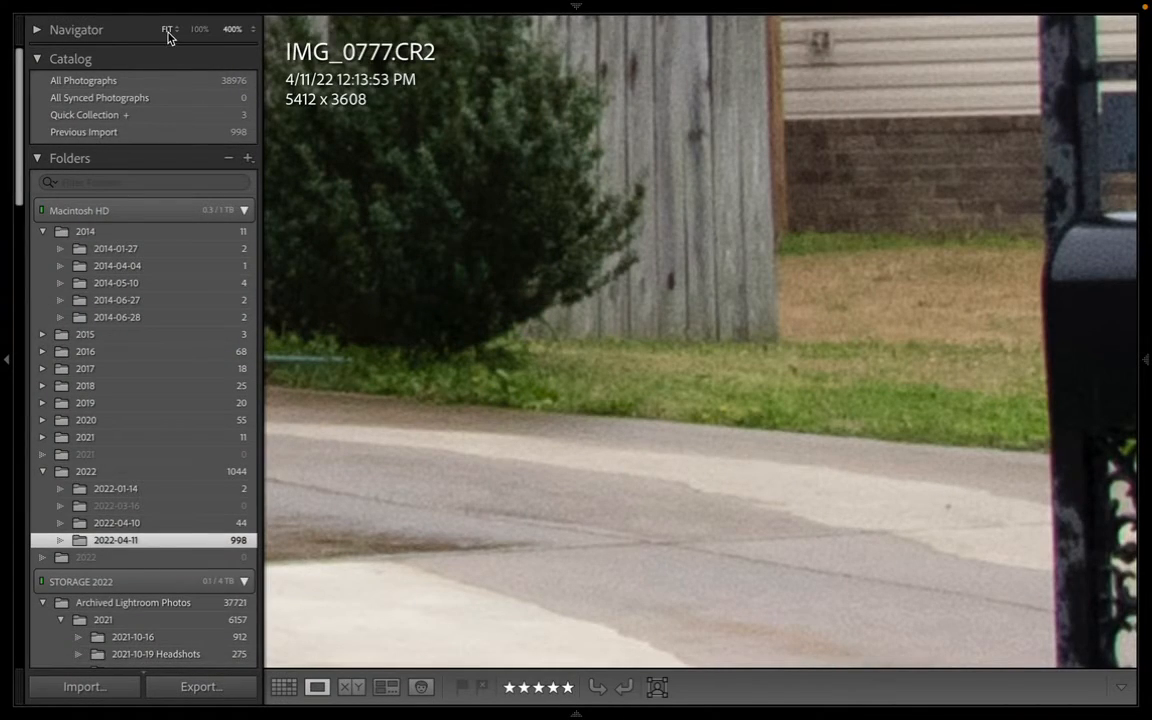
Fit the photo in view and step through RAWs to the grey-sky rear exterior shot
{"action": "left_click", "coordinate": [168, 28]}
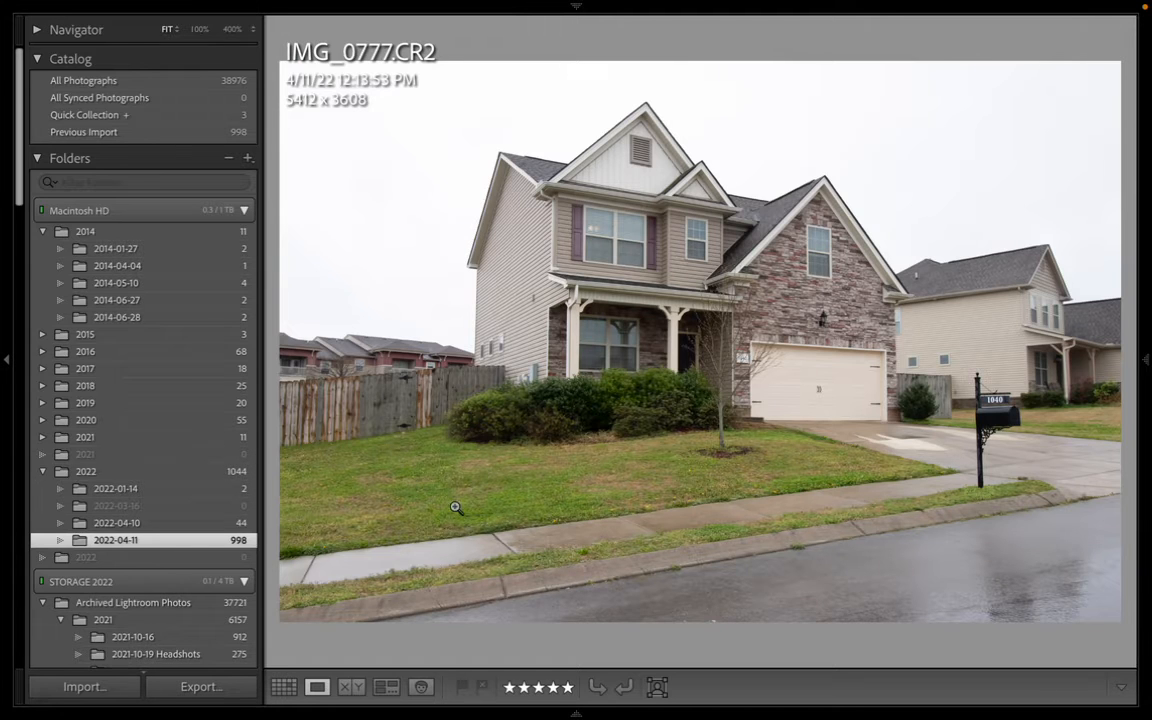
{"action": "mouse_move", "coordinate": [680, 656]}
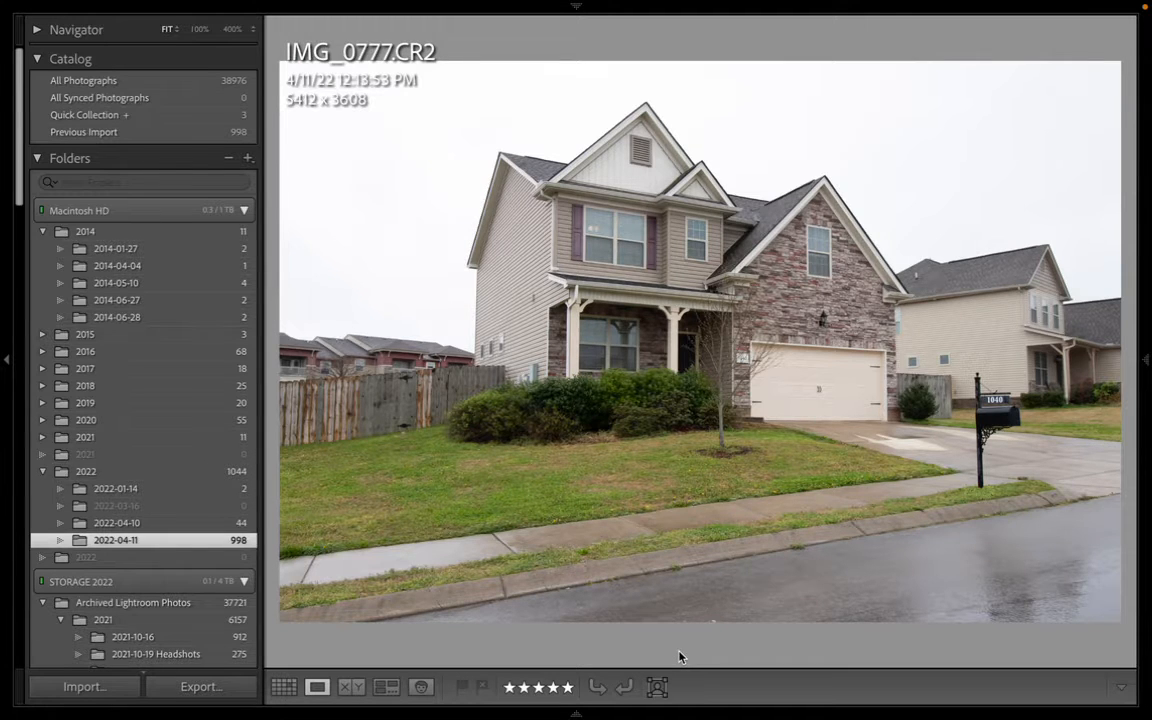
{"action": "key", "text": "right"}
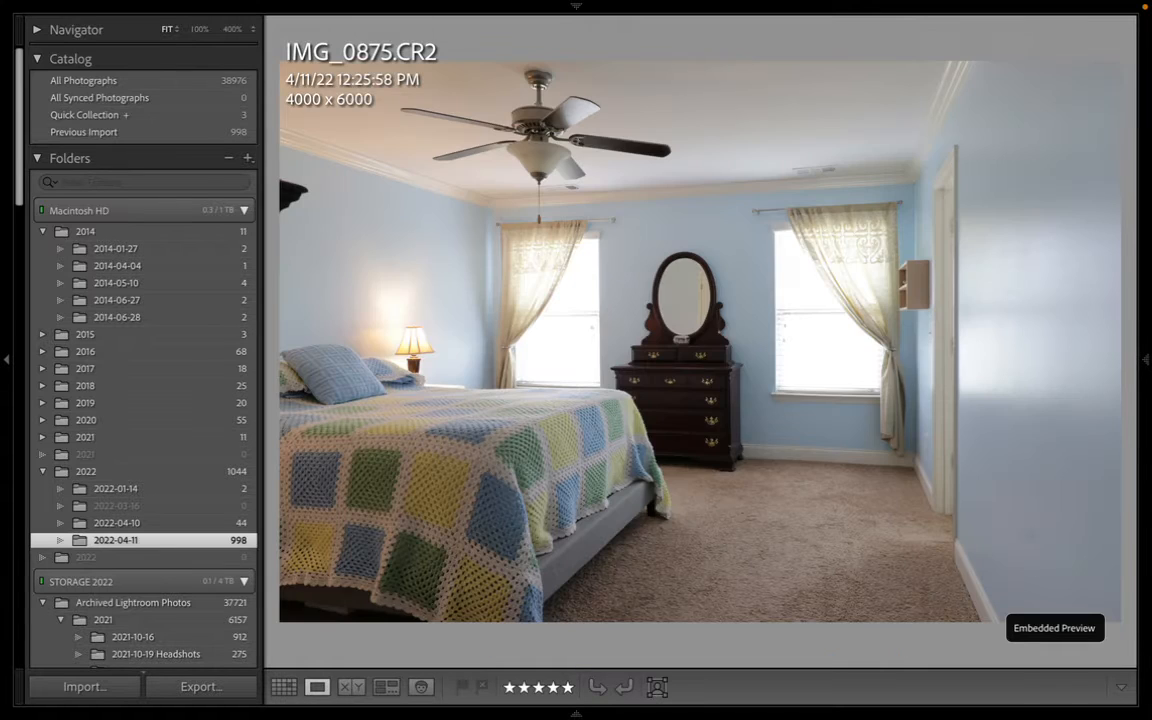
{"action": "key", "text": "right"}
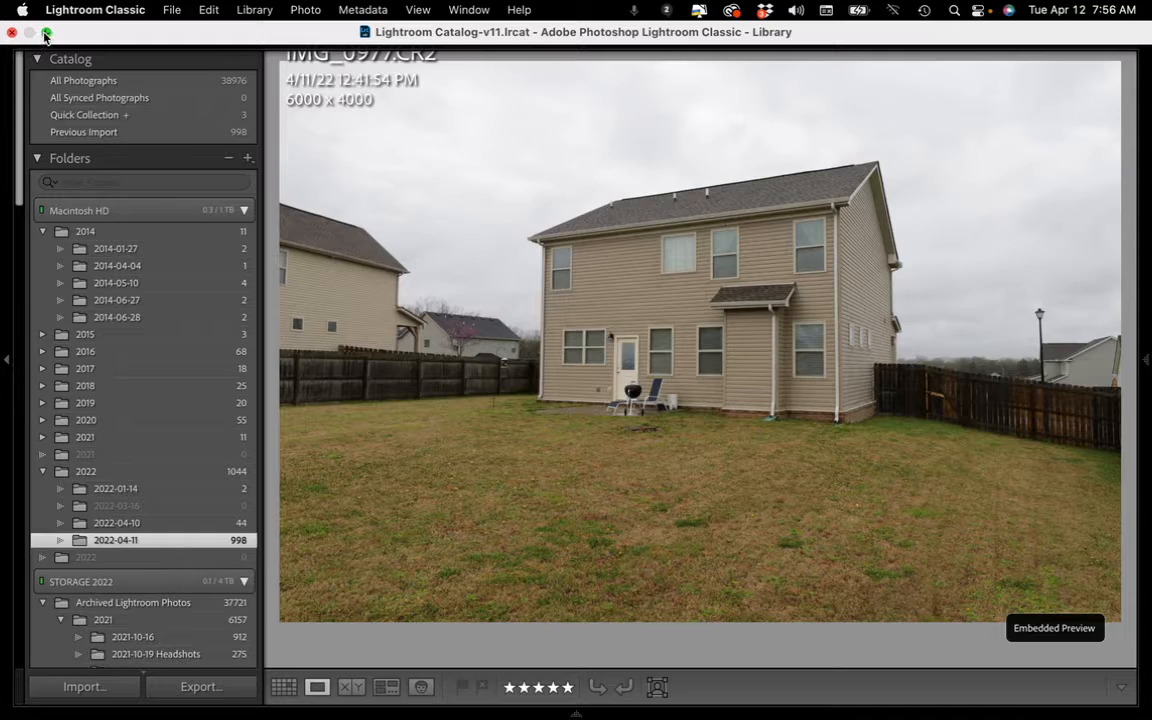
Switch to the Dropbox preview and page from the blue-sky front exterior to the living room
{"action": "left_click", "coordinate": [46, 32]}
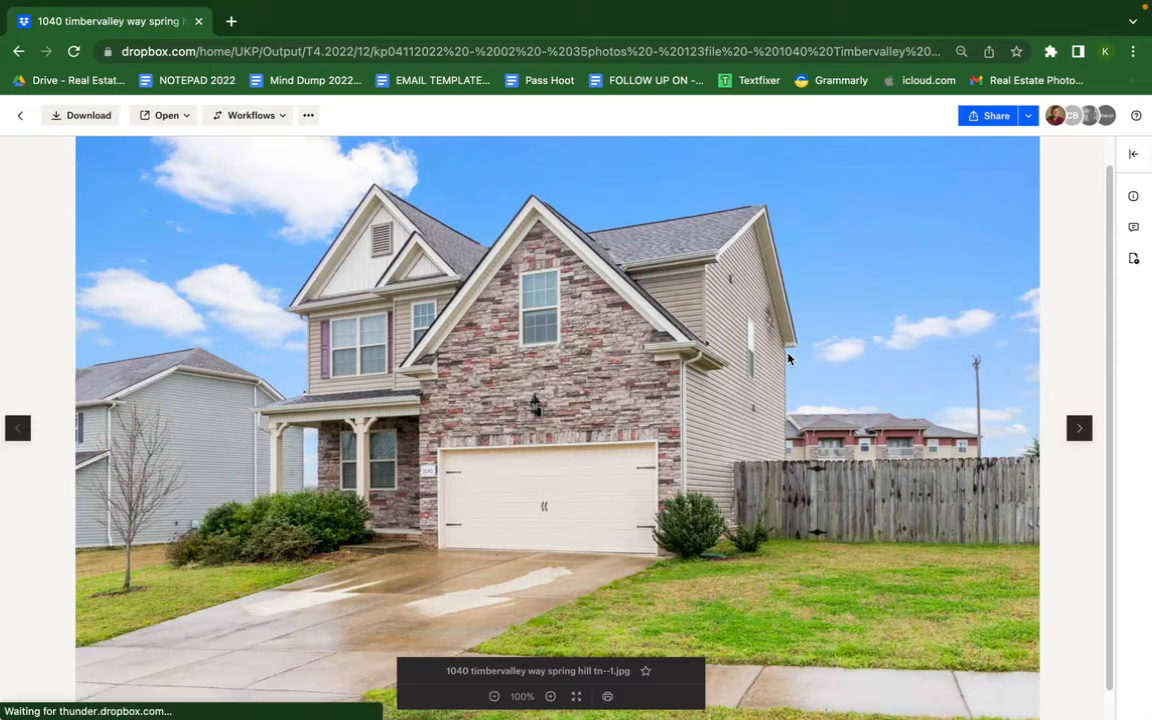
{"action": "left_click", "coordinate": [1080, 428]}
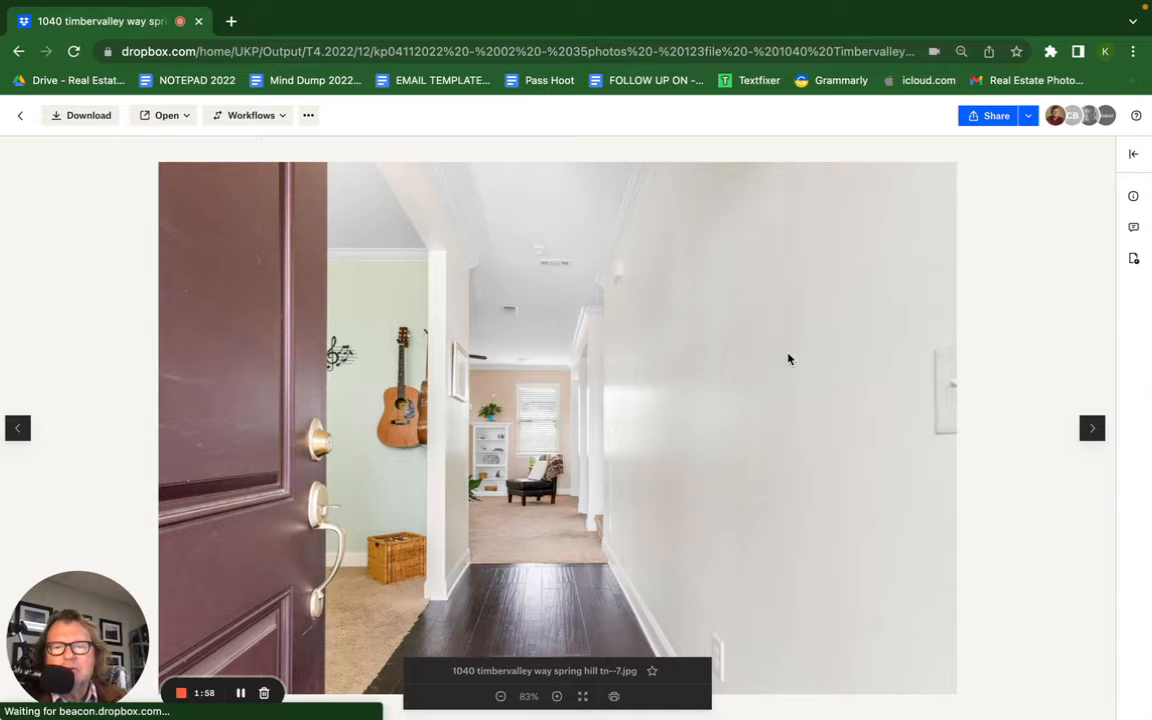
{"action": "left_click", "coordinate": [1092, 428]}
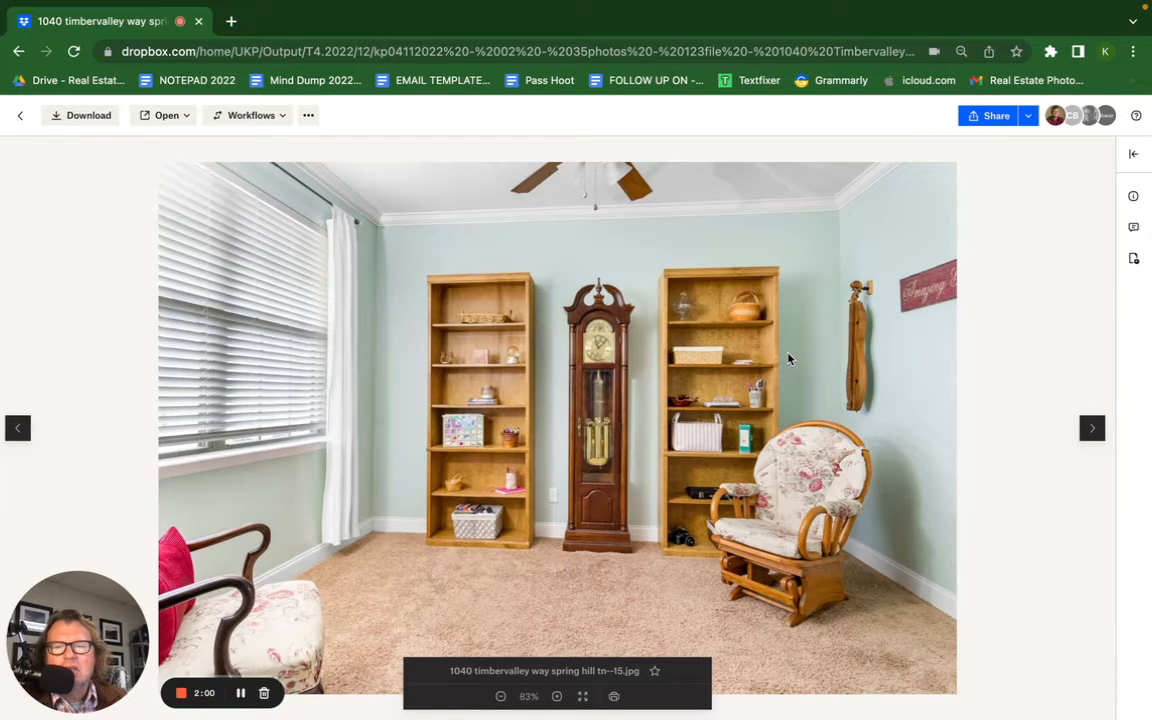
{"action": "left_click", "coordinate": [1092, 428]}
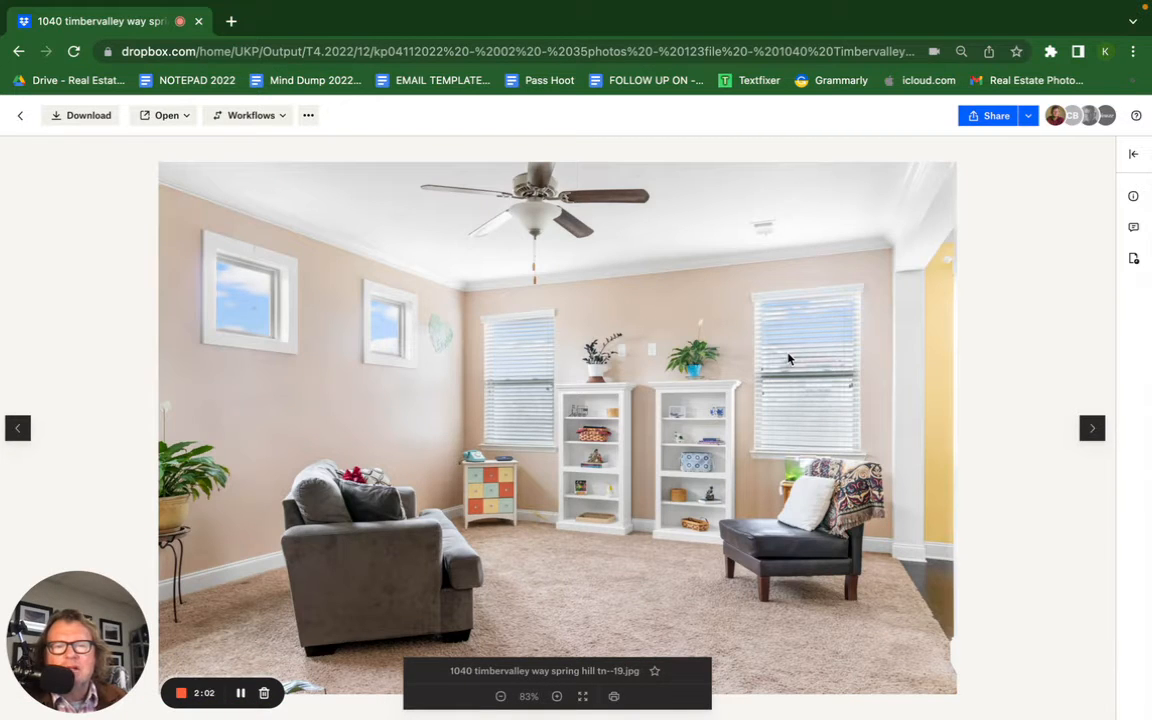
{"action": "mouse_move", "coordinate": [836, 332]}
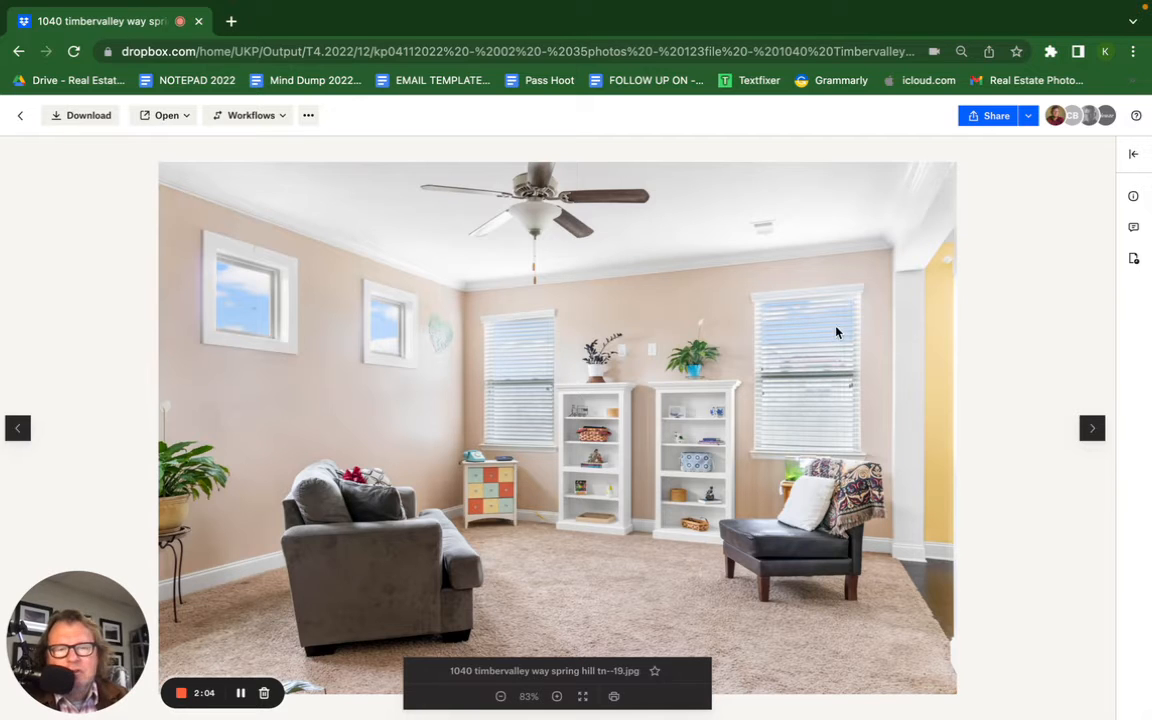
{"action": "mouse_move", "coordinate": [808, 288]}
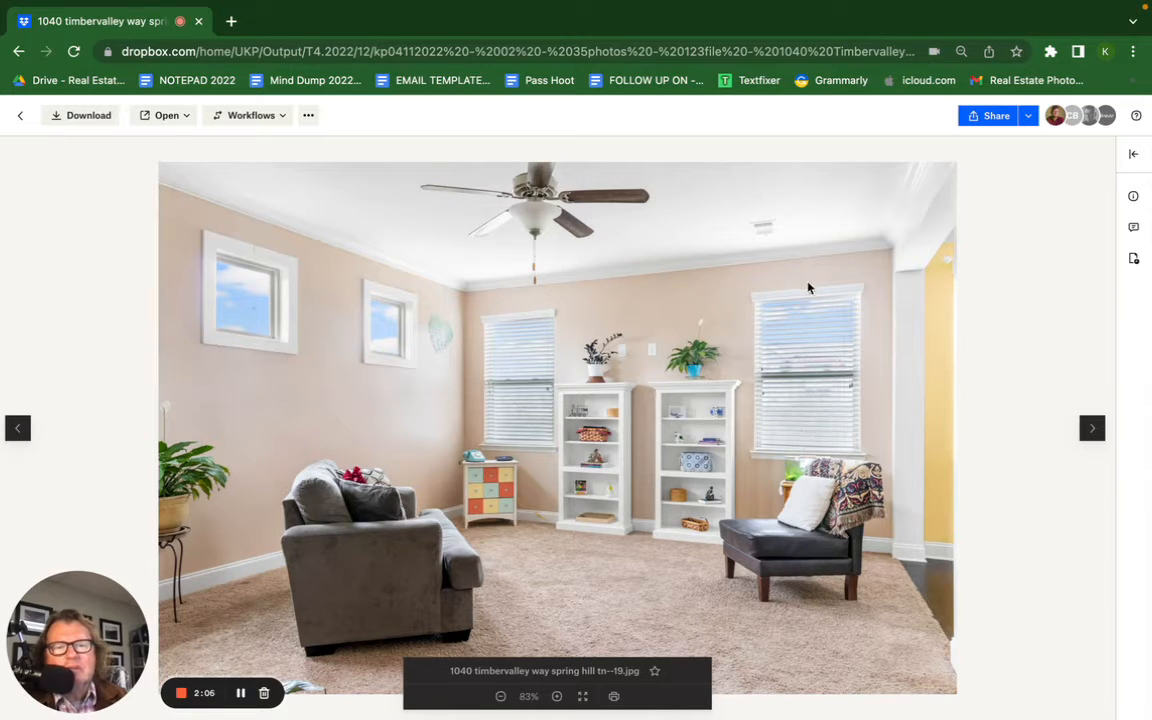
{"action": "mouse_move", "coordinate": [500, 368]}
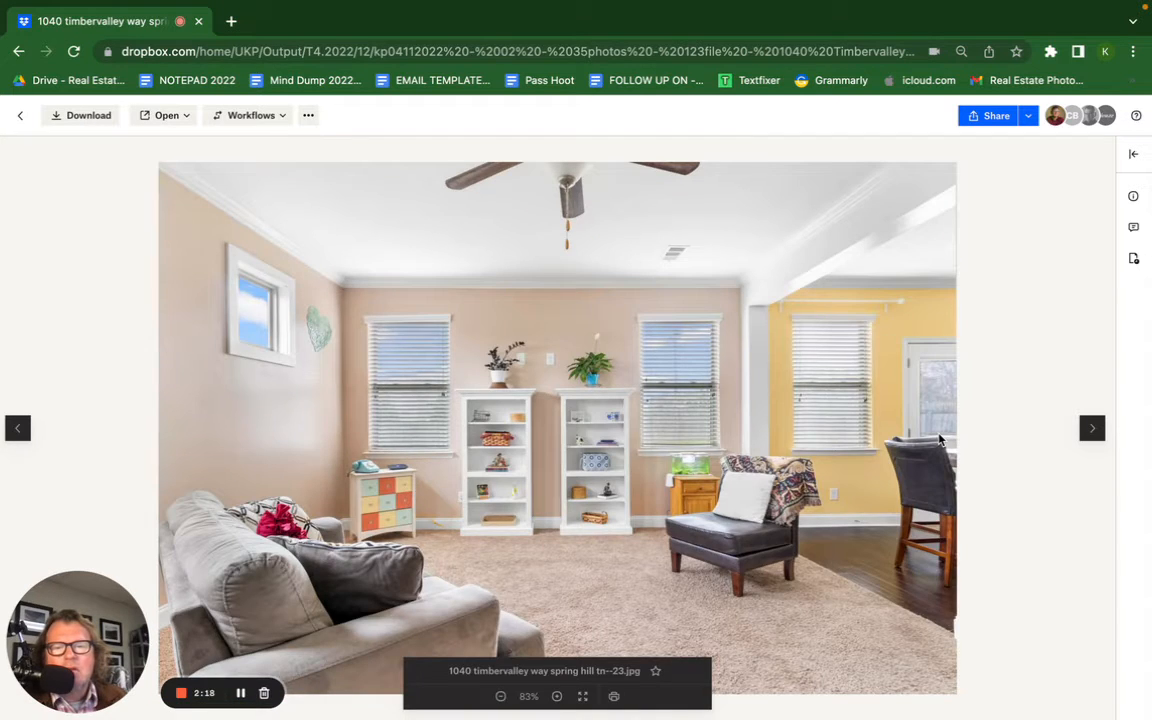
Page on through the dining area shots to the white-cabinet kitchen photo
{"action": "left_click", "coordinate": [1092, 428]}
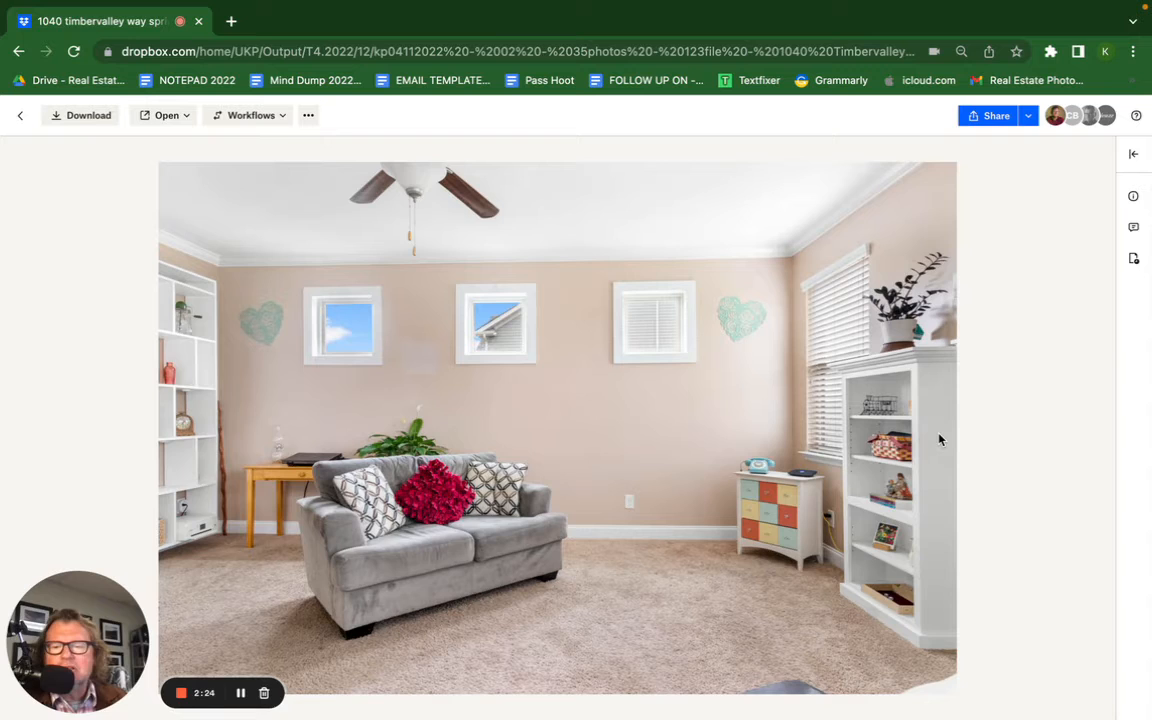
{"action": "left_click", "coordinate": [1092, 428]}
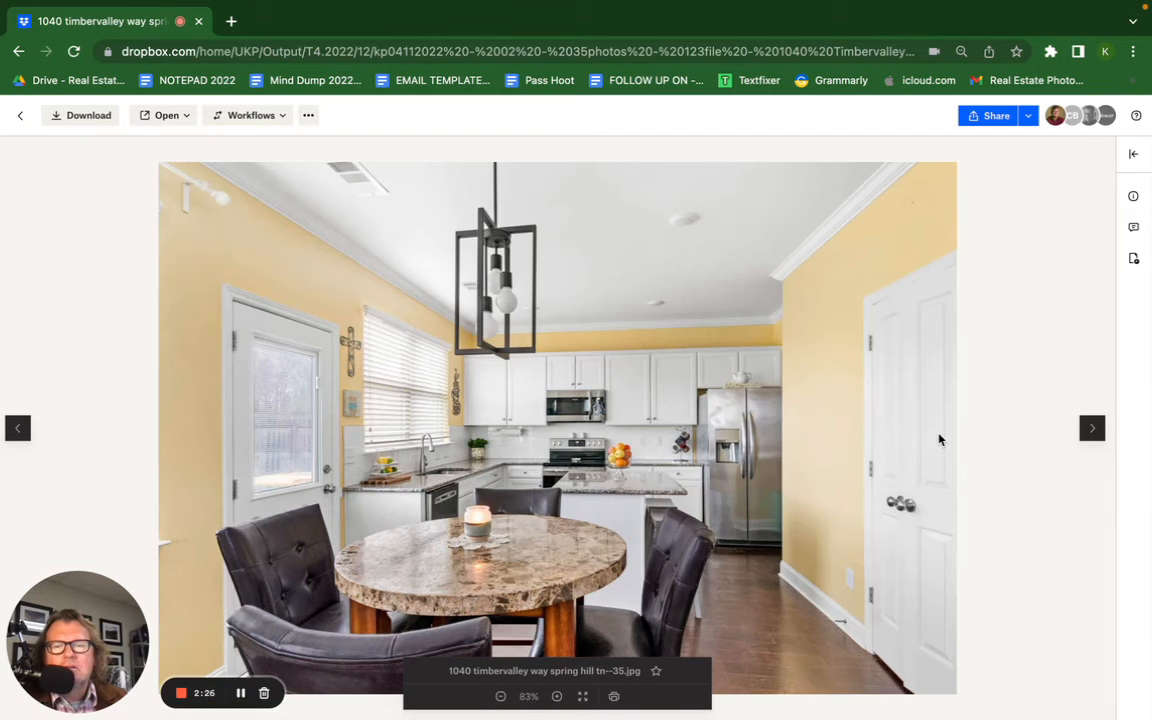
{"action": "mouse_move", "coordinate": [600, 144]}
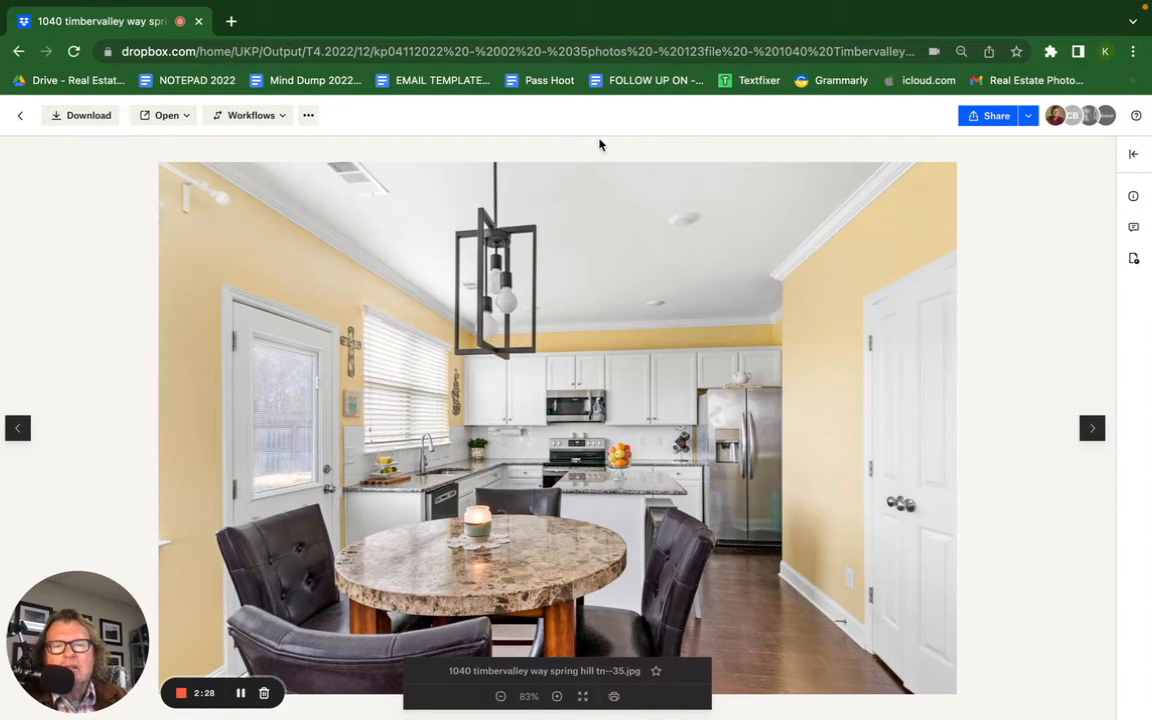
{"action": "mouse_move", "coordinate": [910, 238]}
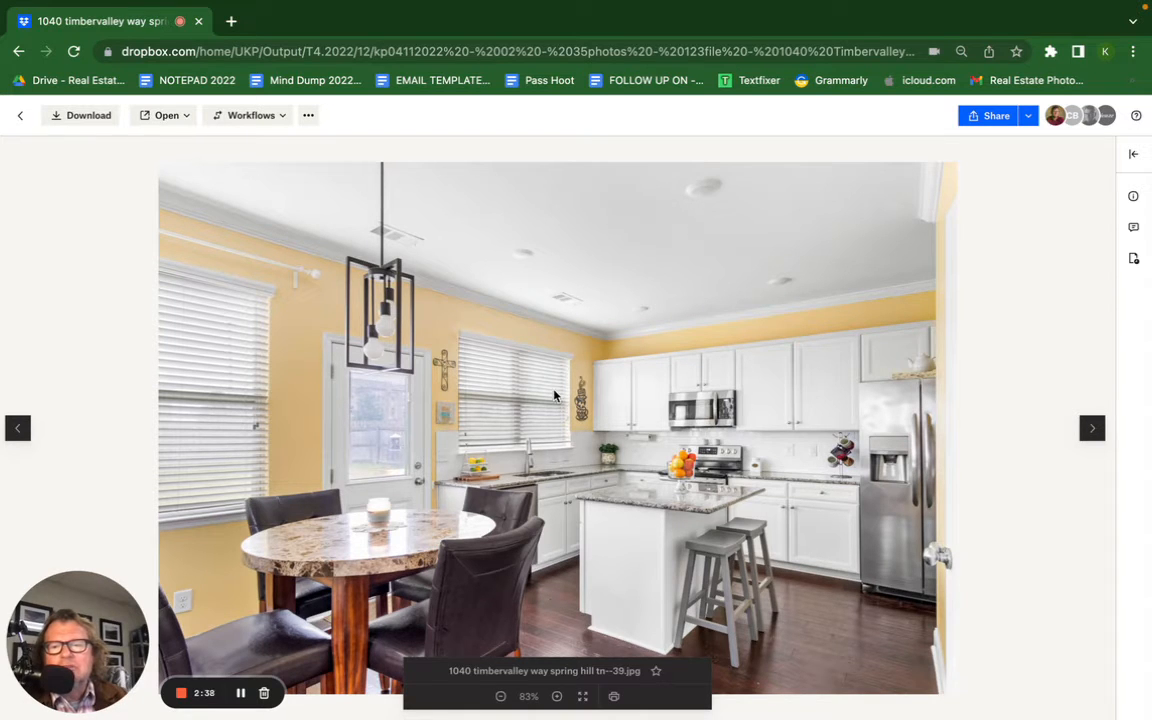
{"action": "left_click", "coordinate": [1092, 428]}
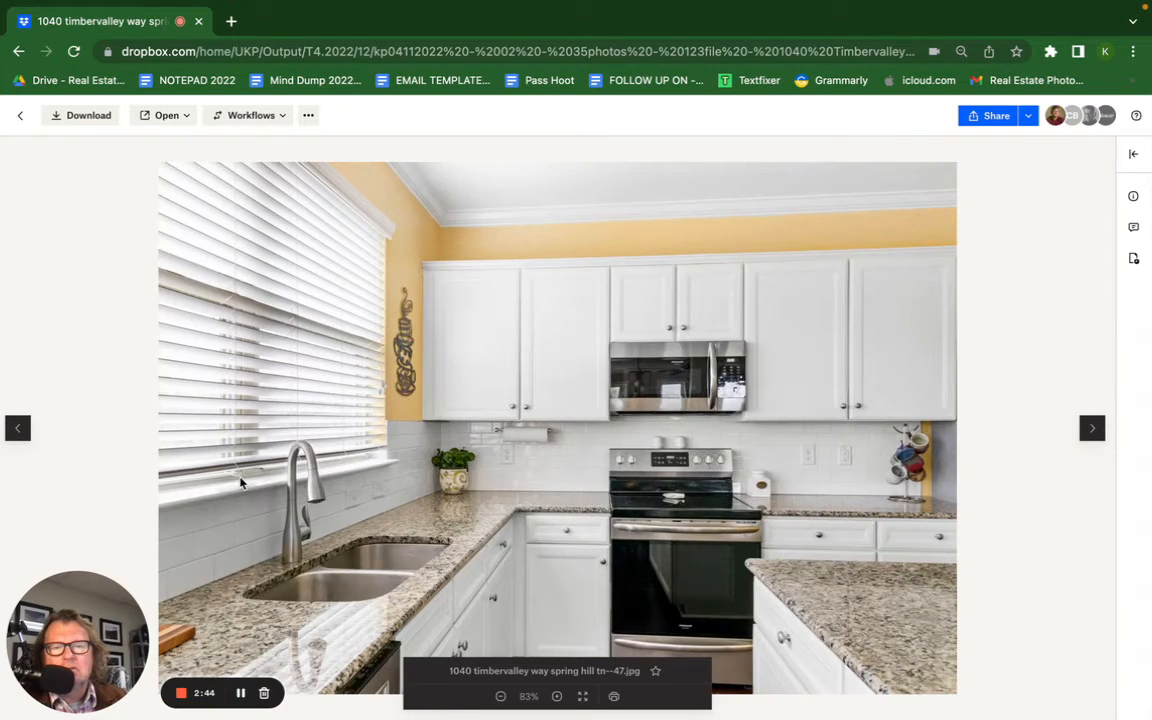
Advance past the half-bath sink photo to the green-bed bedroom photo
{"action": "left_click", "coordinate": [1092, 428]}
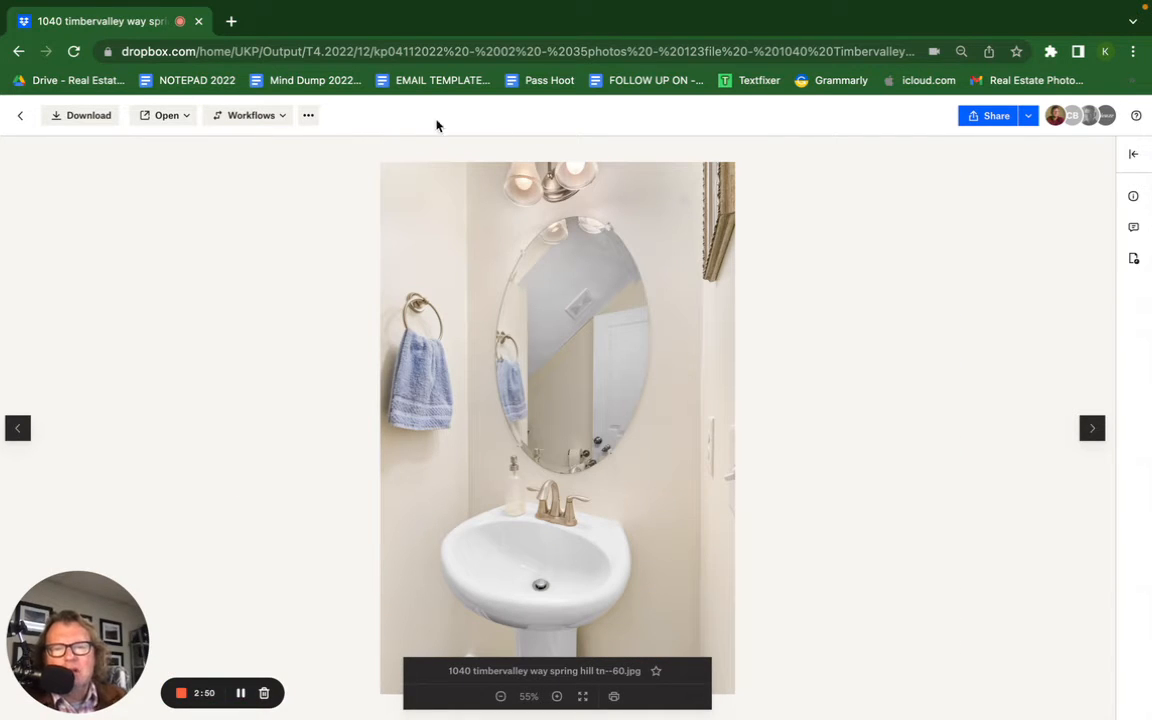
{"action": "mouse_move", "coordinate": [570, 234]}
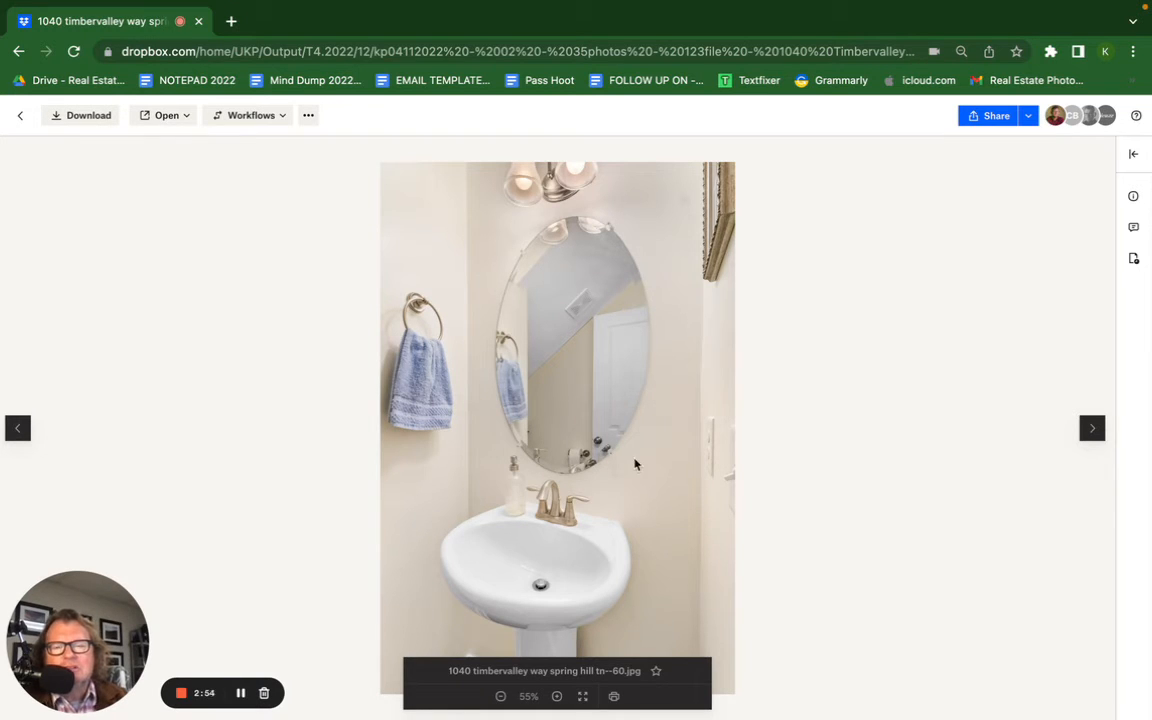
{"action": "mouse_move", "coordinate": [596, 404]}
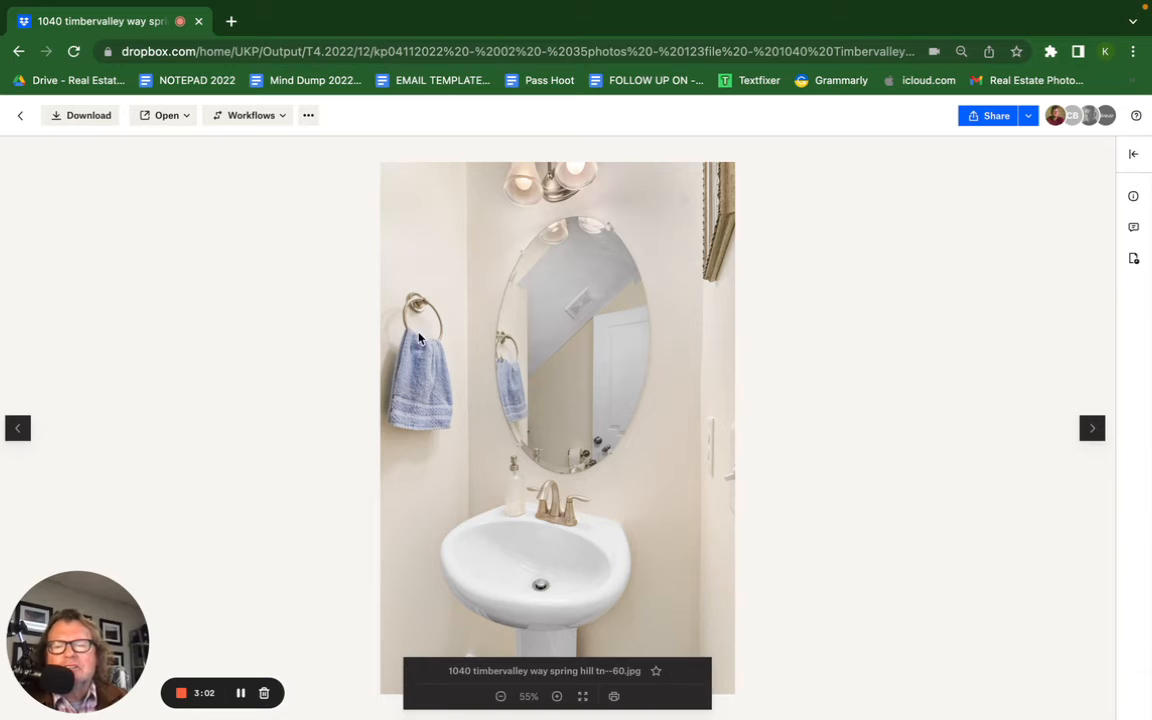
{"action": "mouse_move", "coordinate": [560, 292]}
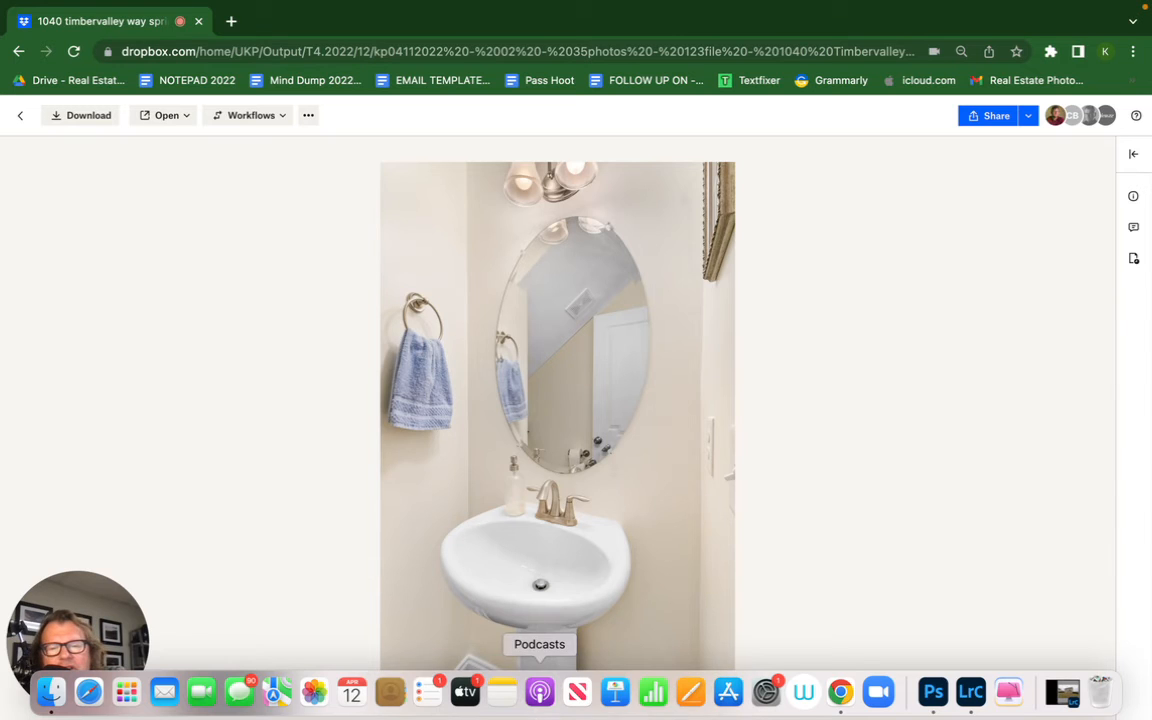
{"action": "left_click", "coordinate": [1092, 428]}
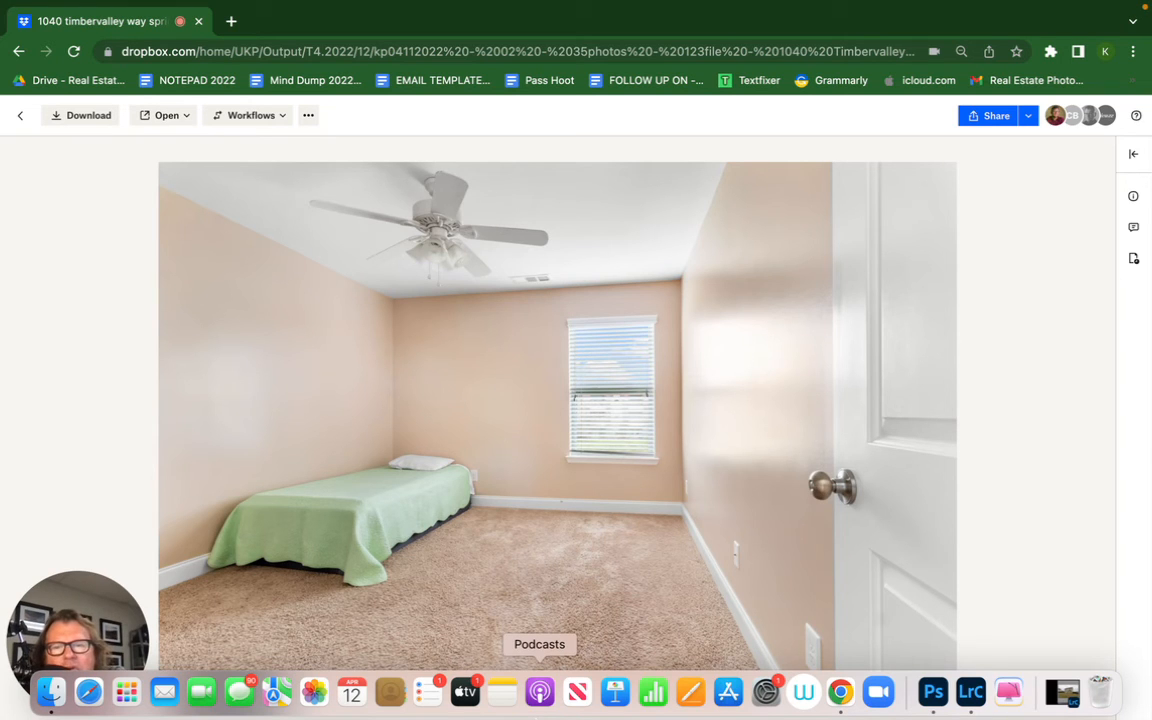
Page through the bathroom, bonus room and several angles of the blue quilt bedroom
{"action": "left_click", "coordinate": [1092, 428]}
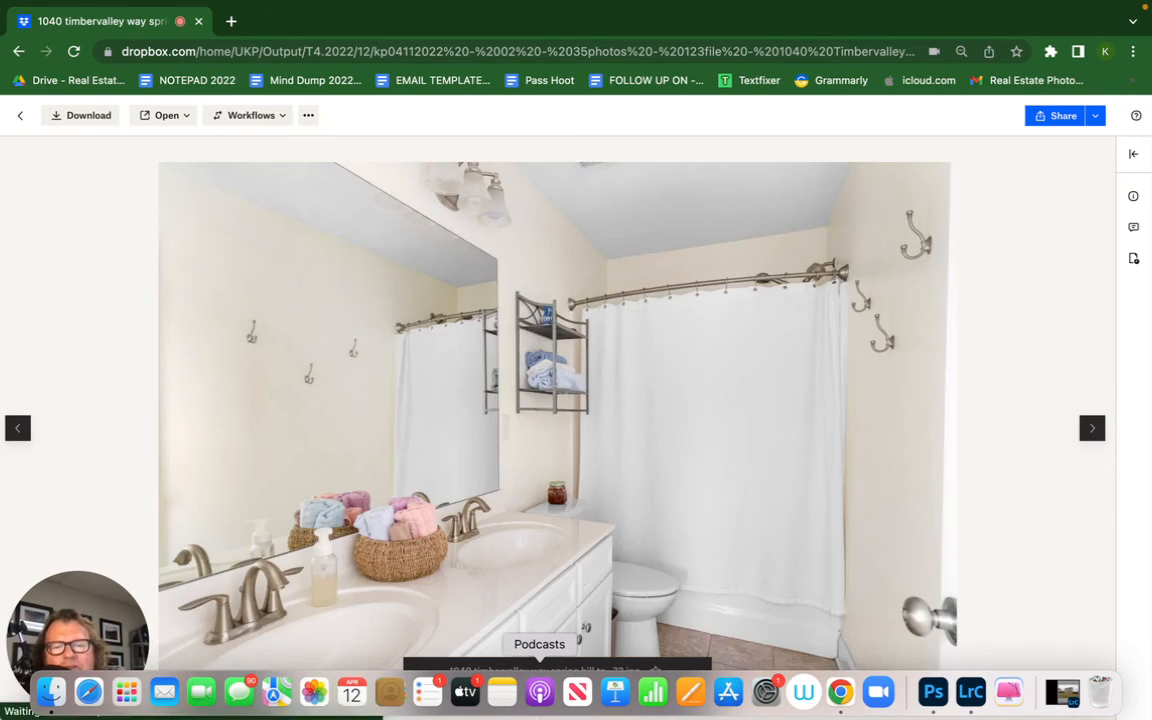
{"action": "left_click", "coordinate": [1092, 428]}
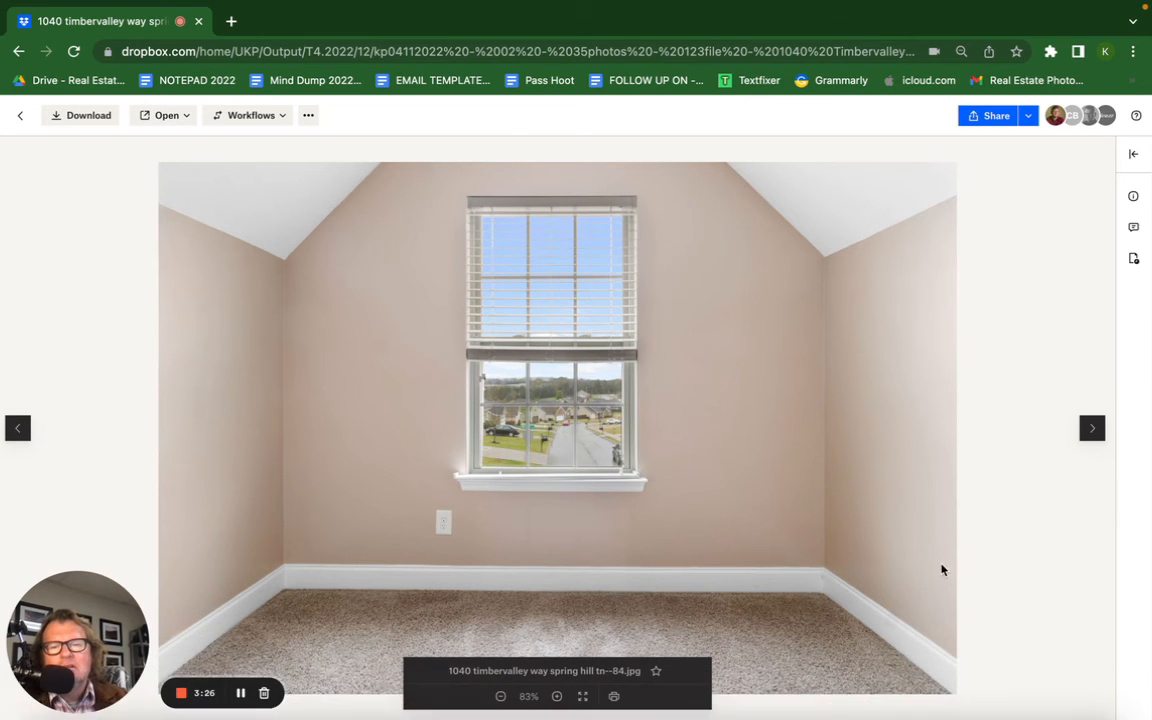
{"action": "mouse_move", "coordinate": [568, 332]}
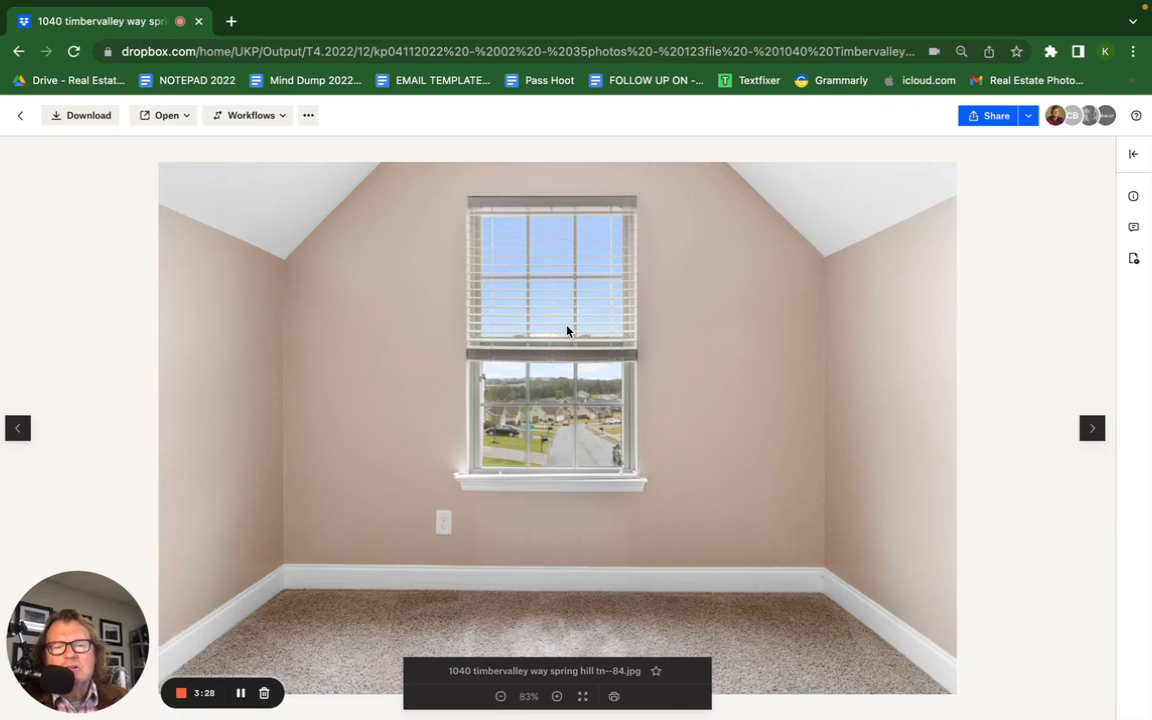
{"action": "left_click", "coordinate": [1092, 428]}
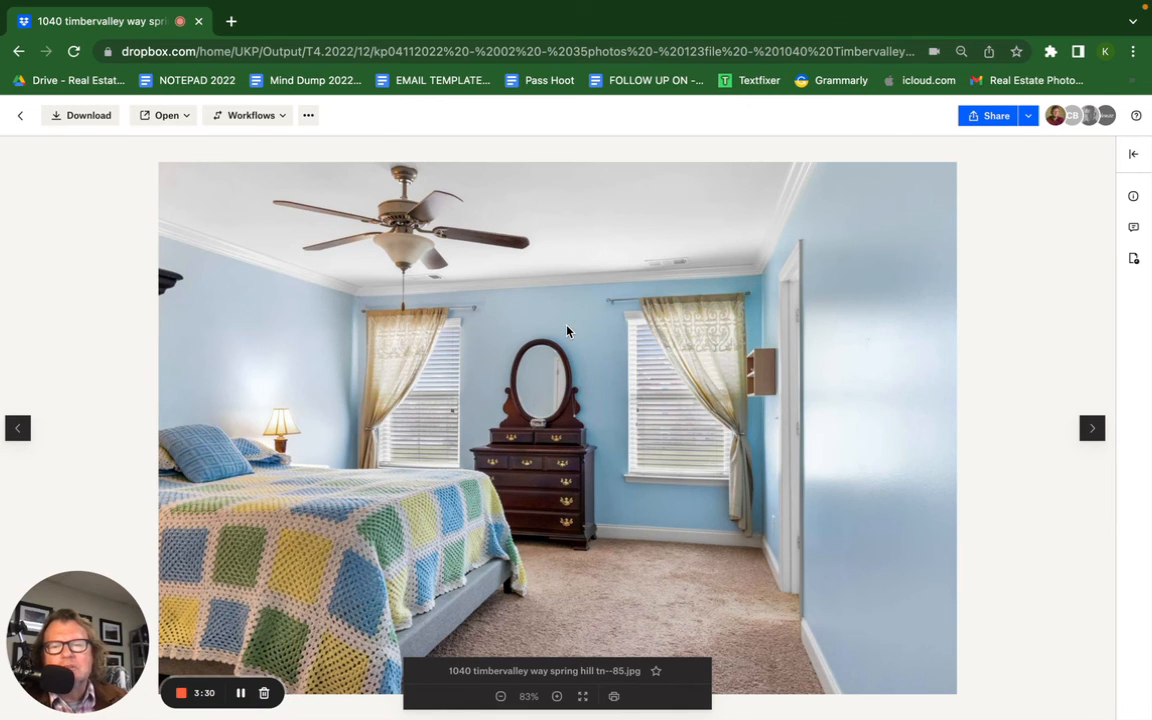
{"action": "left_click", "coordinate": [1092, 428]}
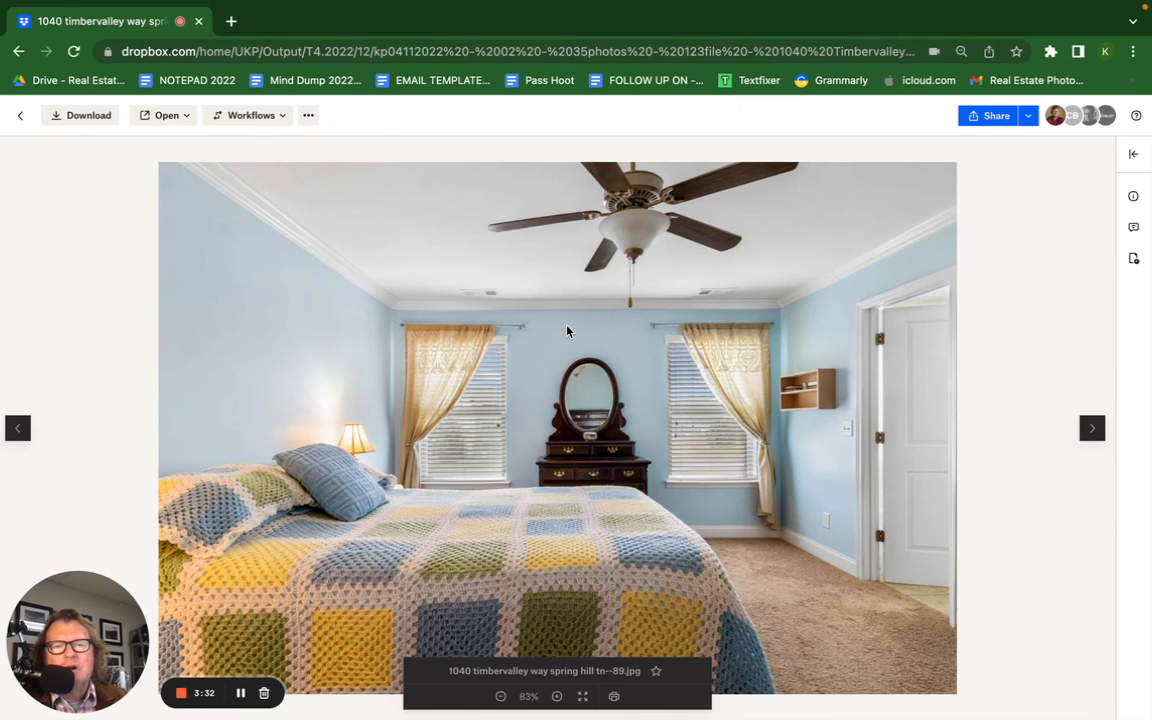
{"action": "left_click", "coordinate": [1092, 428]}
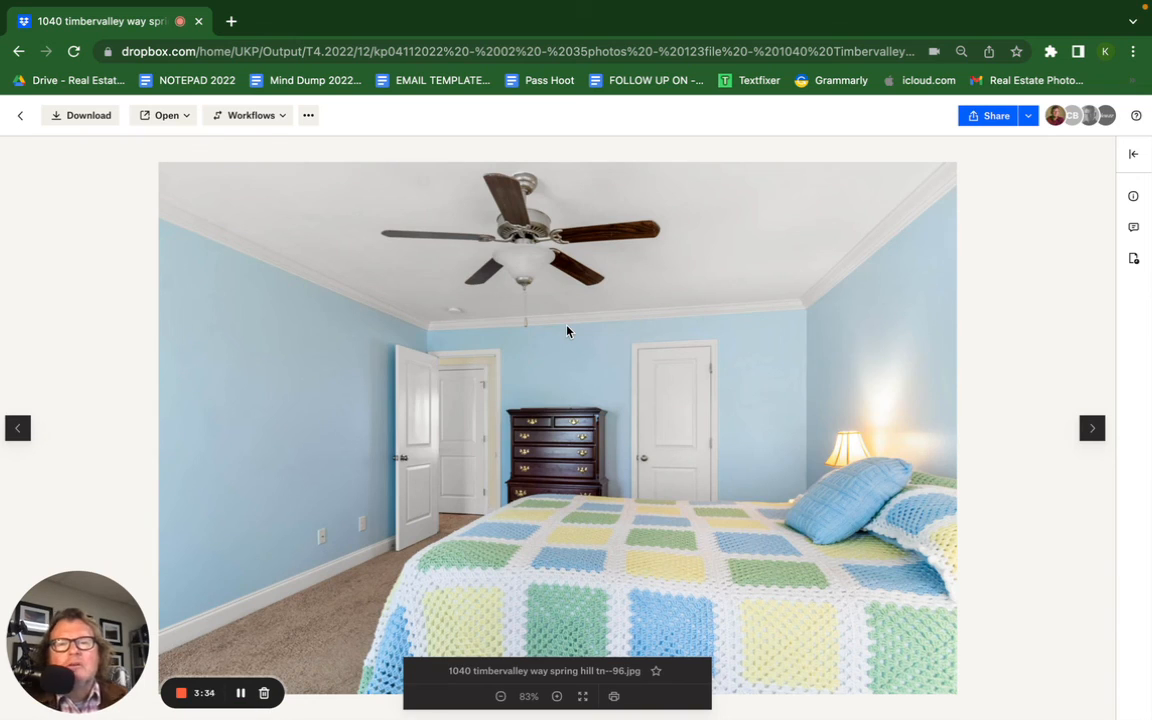